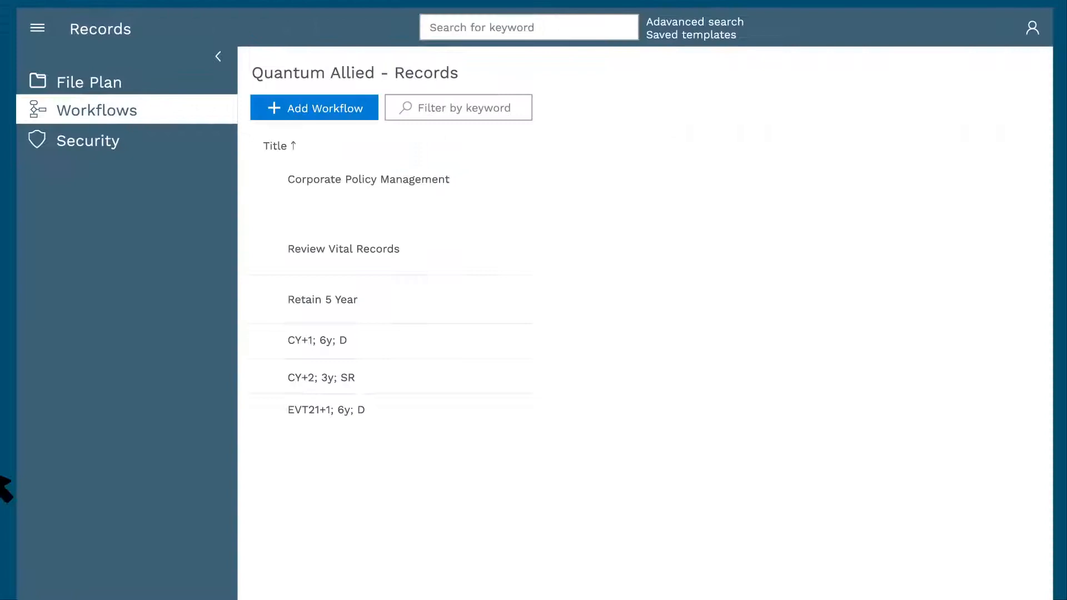
Step: View the Corporate Policy Management workflow's details with its description and version 1 listed
{"action": "left_click", "coordinate": [368, 179]}
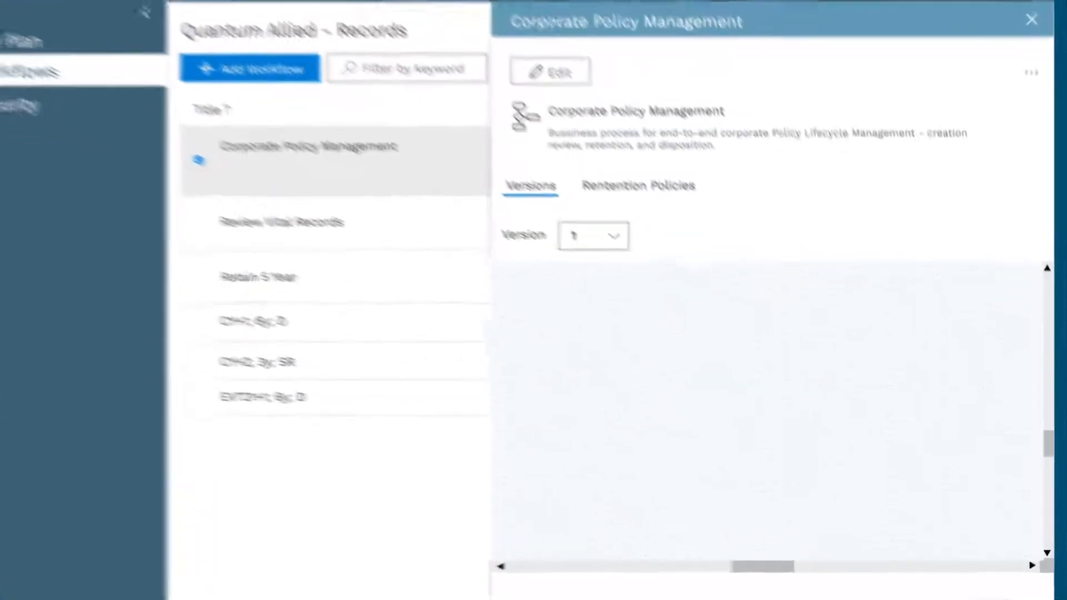